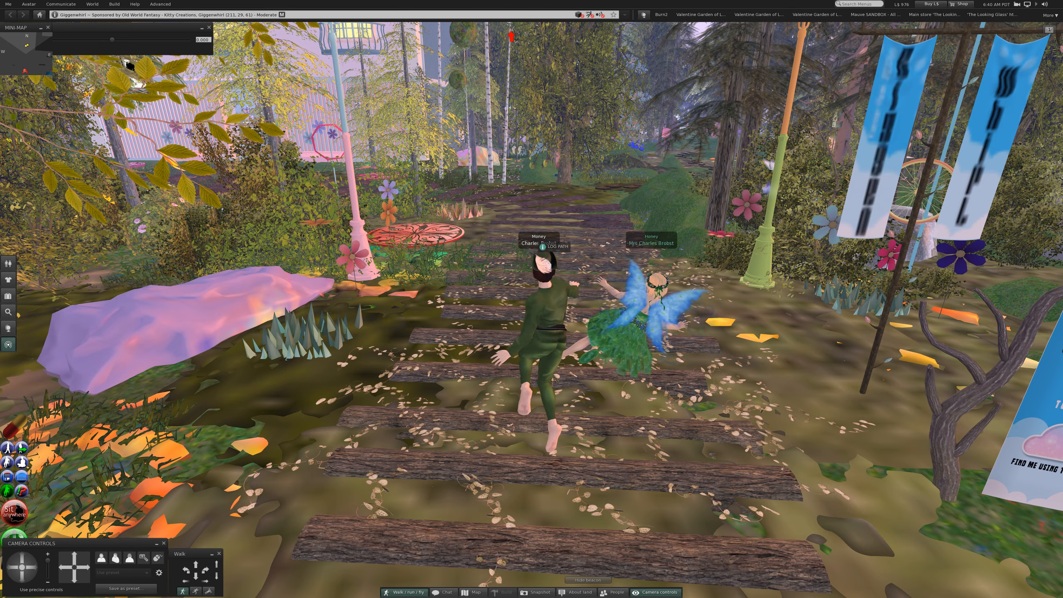
Step: Send a friend from the Friends list a teleport offer to this spot in Giggenwhirl
click(91, 3)
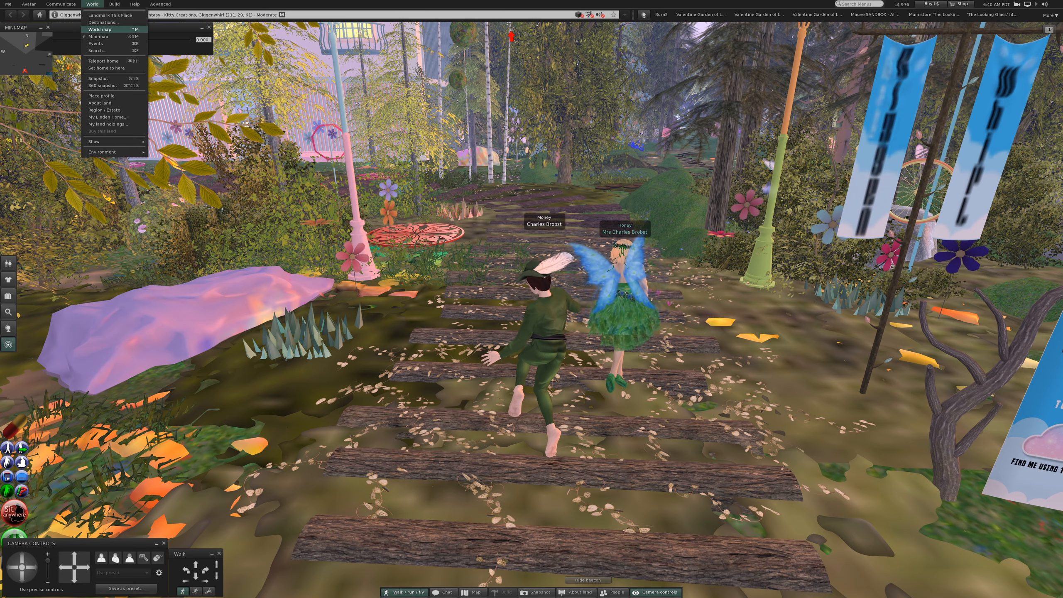
click(58, 5)
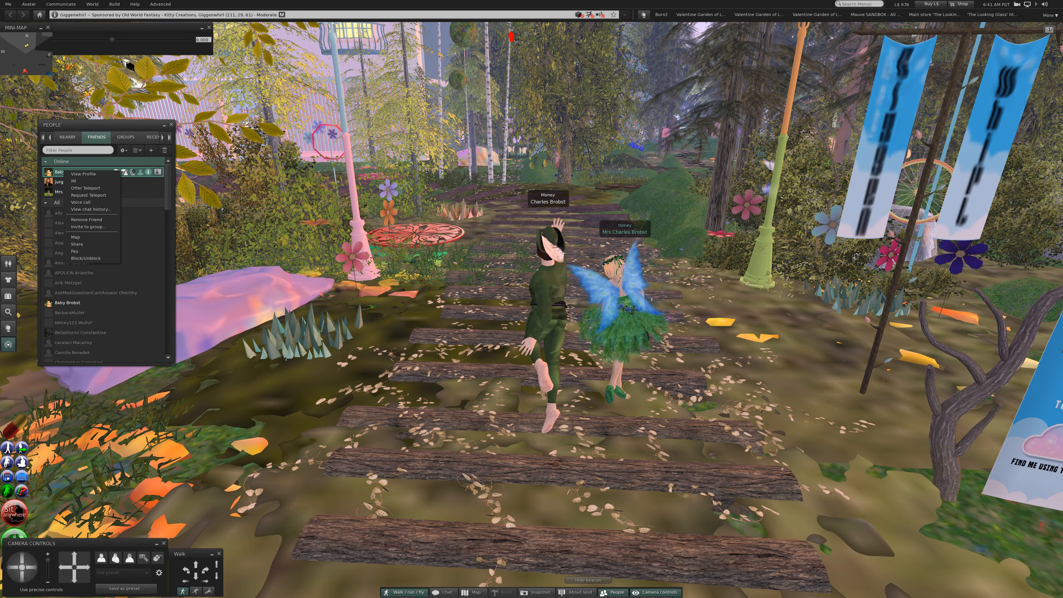
click(86, 188)
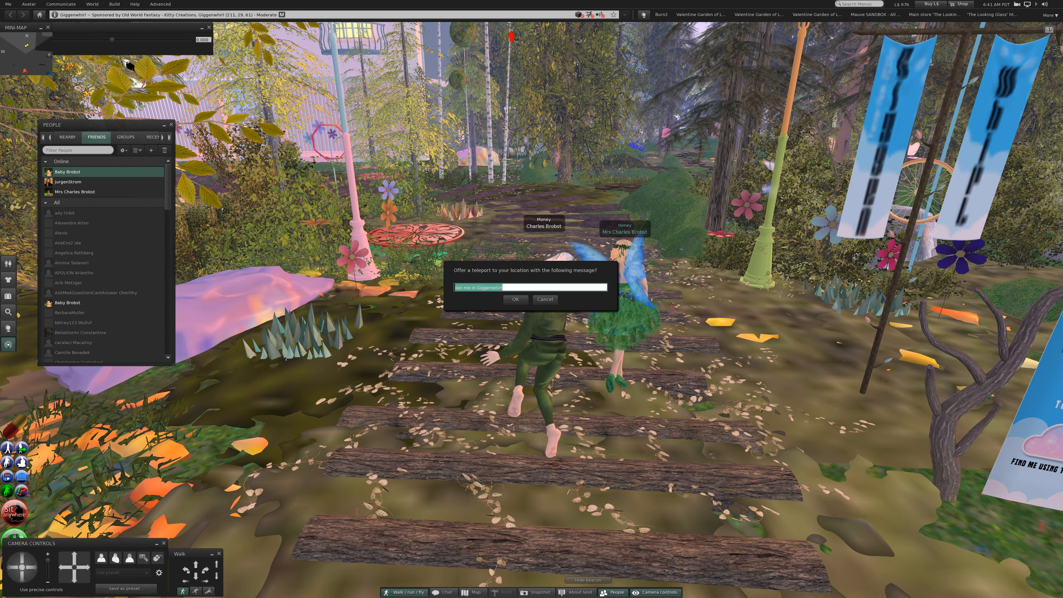
click(516, 299)
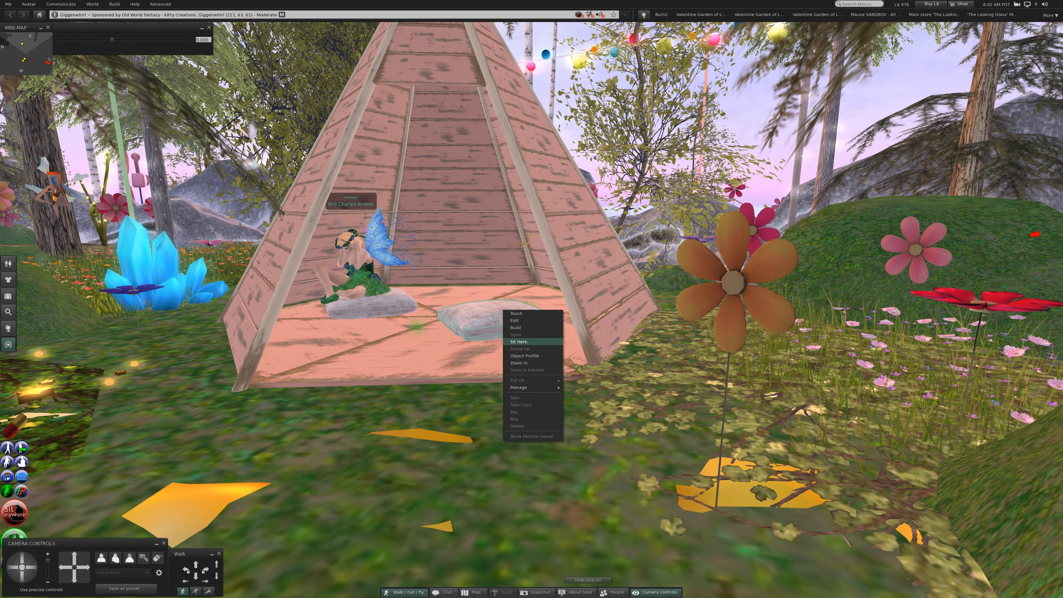
Step: Sit on the empty cushion and show the AVsitter Single sit poses
click(518, 342)
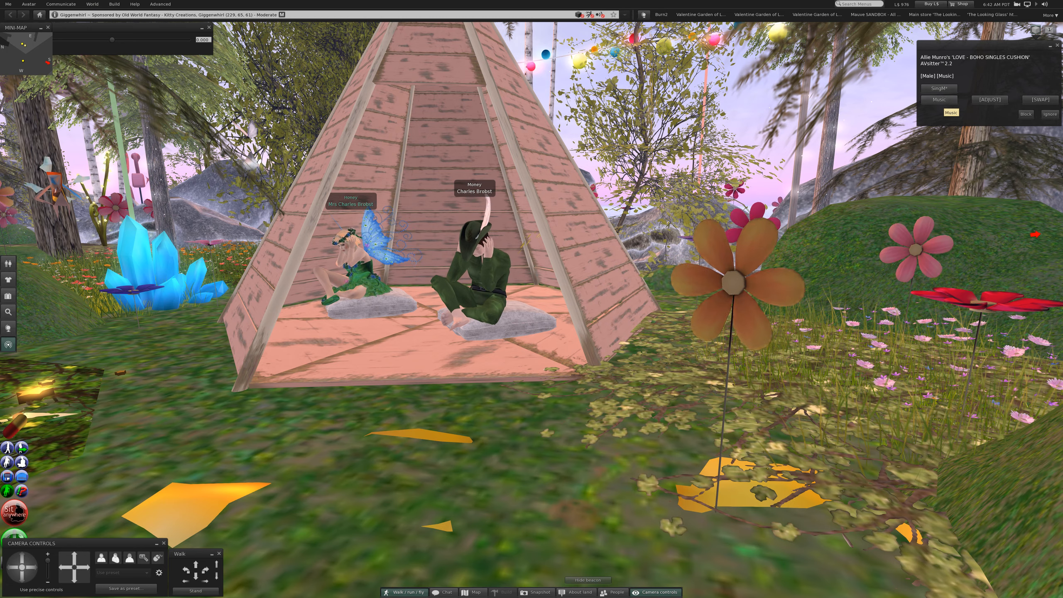
click(939, 100)
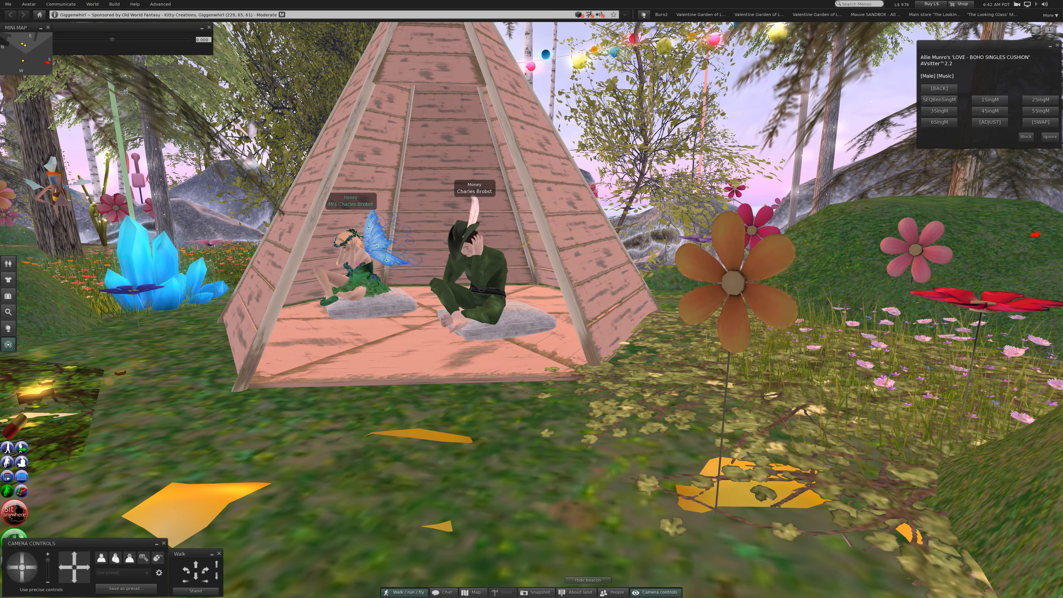
click(990, 100)
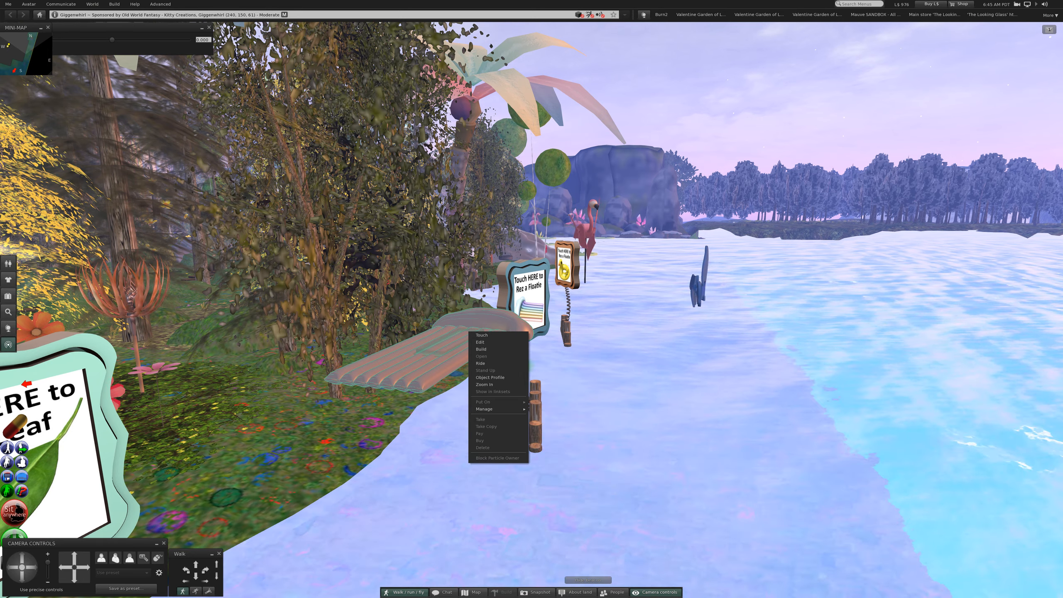
mouse_move(480, 363)
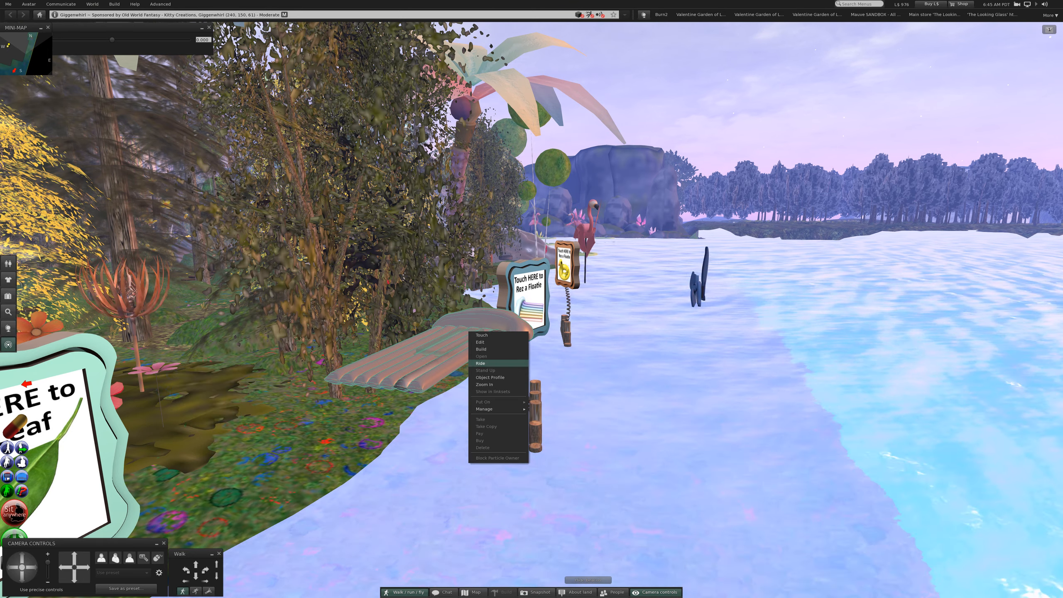
Step: Ride the striped pool float at the Giggenwhirl shoreline
click(480, 363)
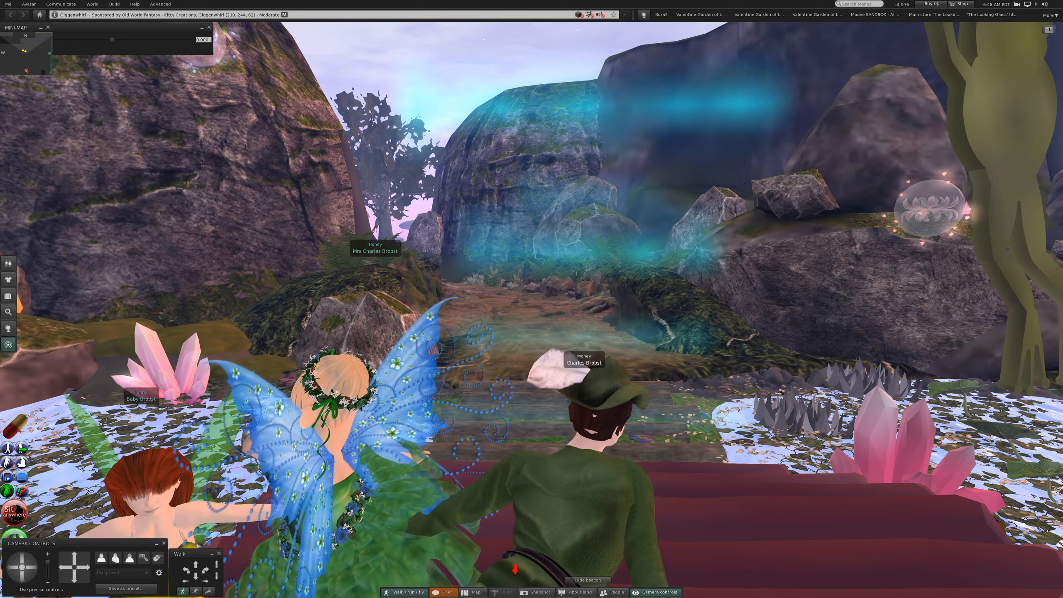
Step: Continue the ride through the rocky Giggenwhirl canyon
click(474, 592)
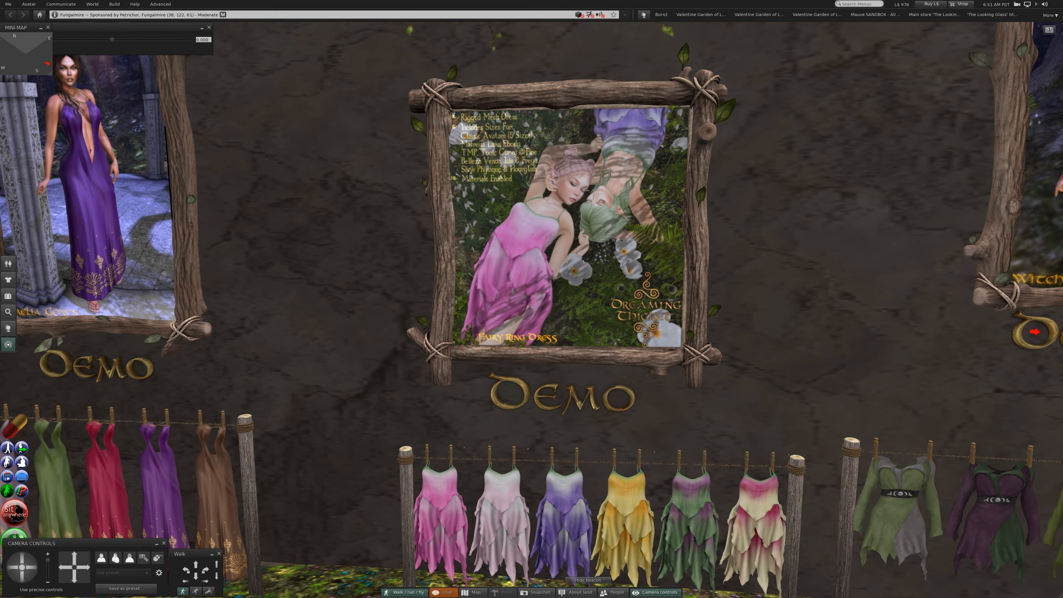
mouse_move(595, 321)
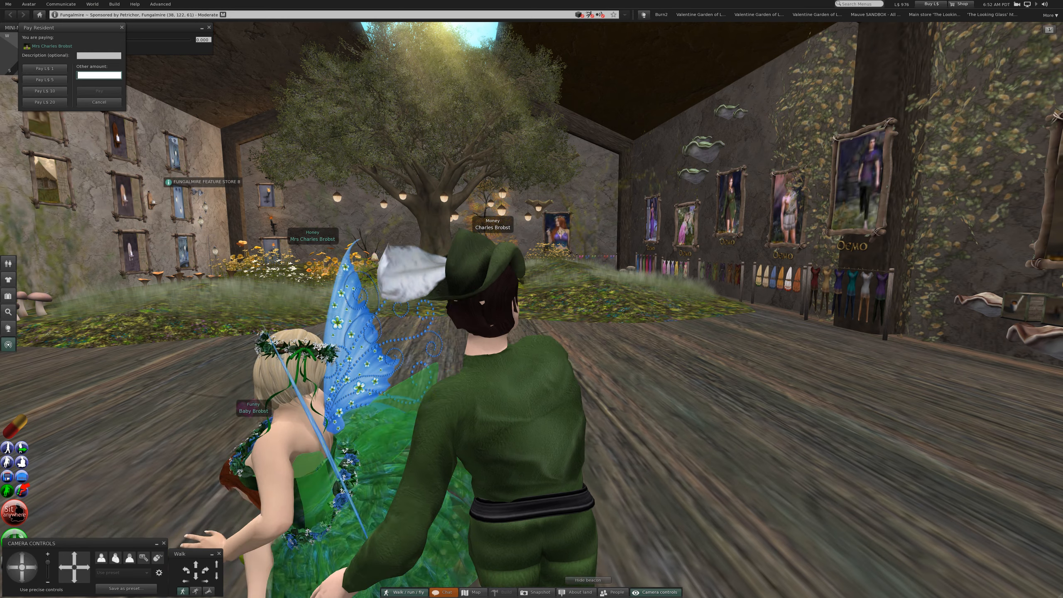
Step: Pay the other avatar L$200 using the Other amount field
text(200)
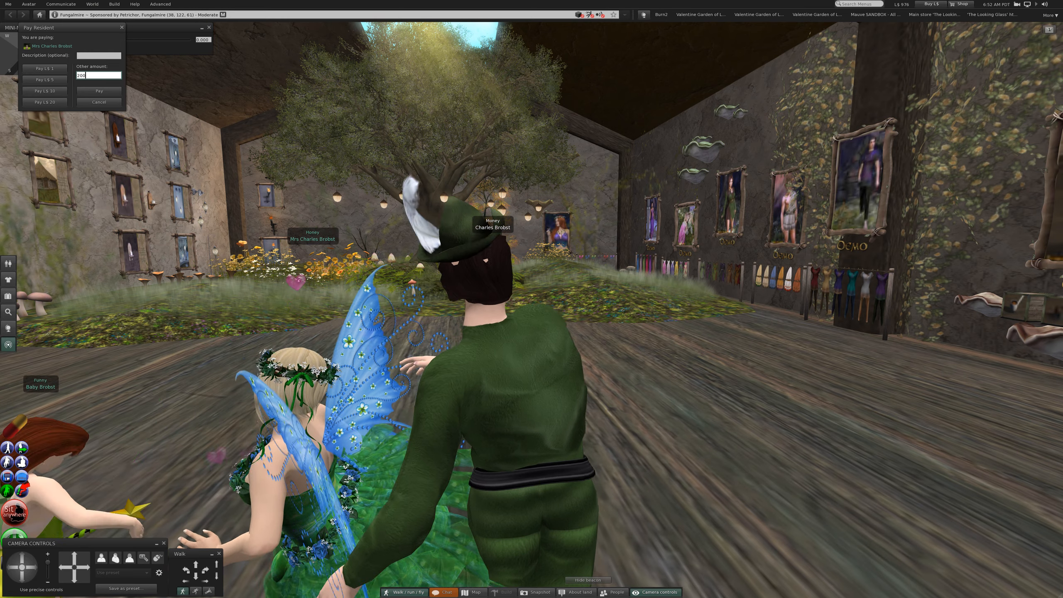
click(99, 90)
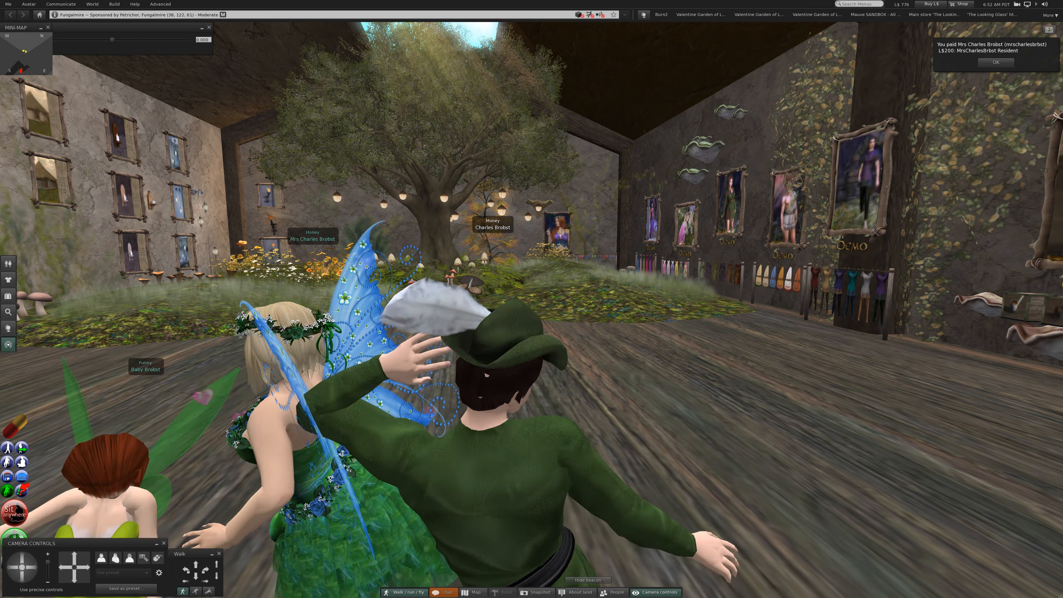